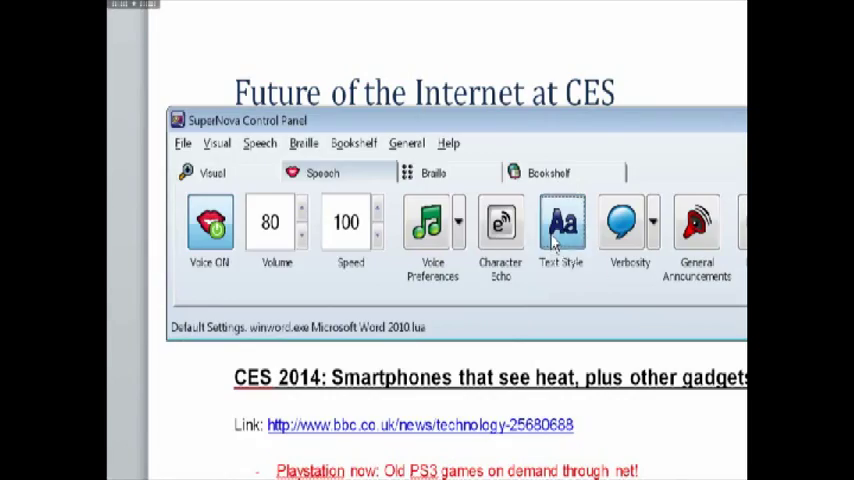
Step: Open the Text Style Announcements dialog from the Speech tab
{"action": "left_click", "coordinate": [560, 224]}
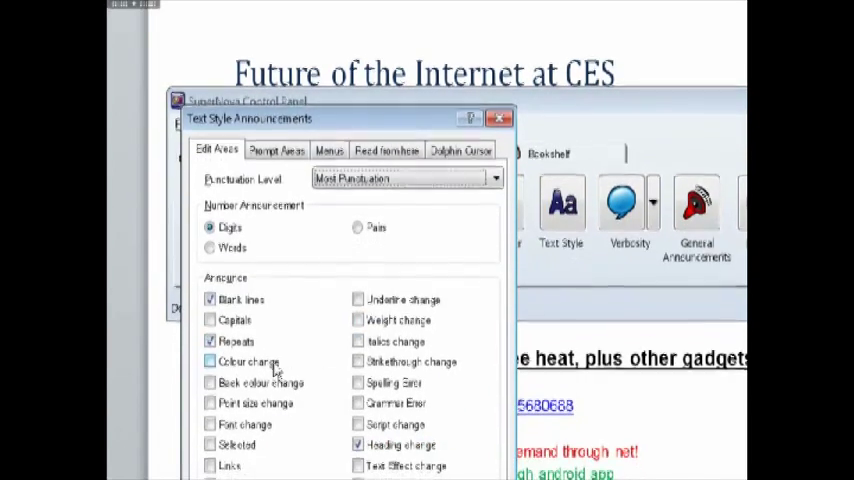